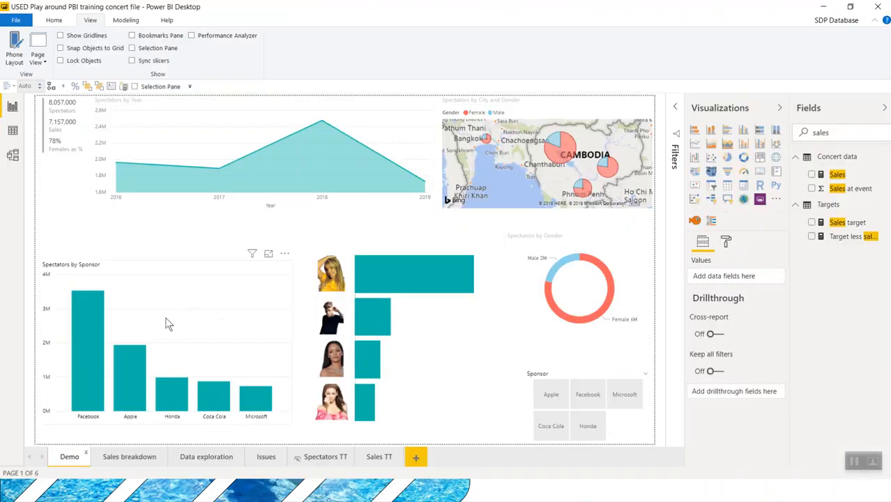
mouse_move(86, 324)
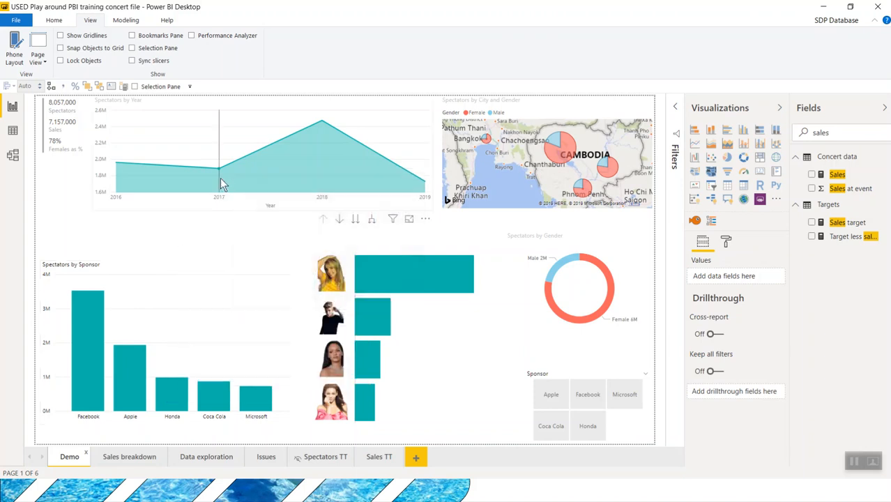
mouse_move(221, 183)
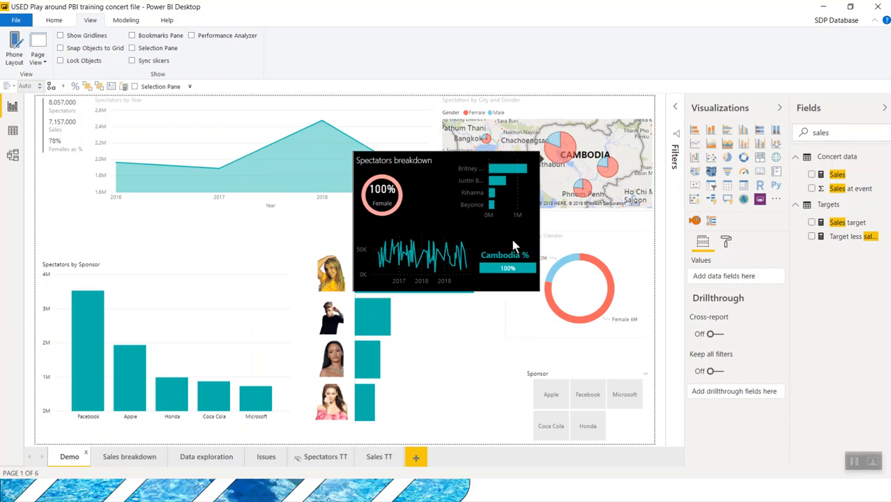
mouse_move(262, 276)
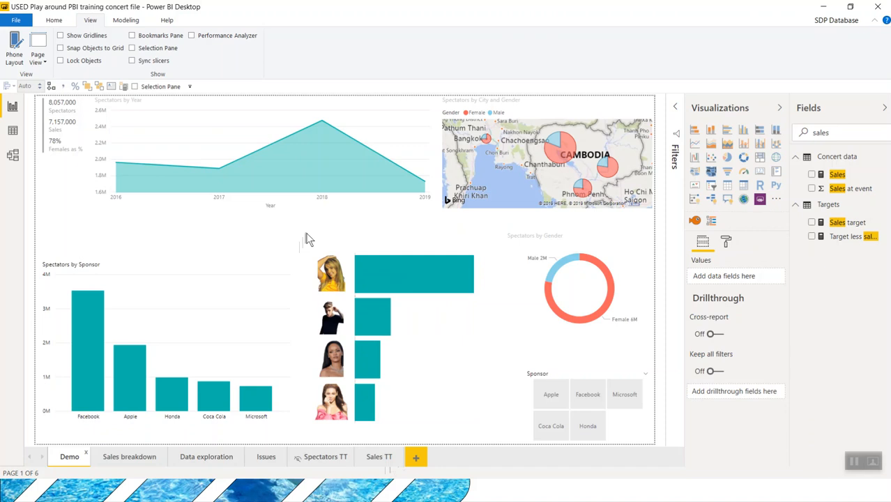
mouse_move(304, 234)
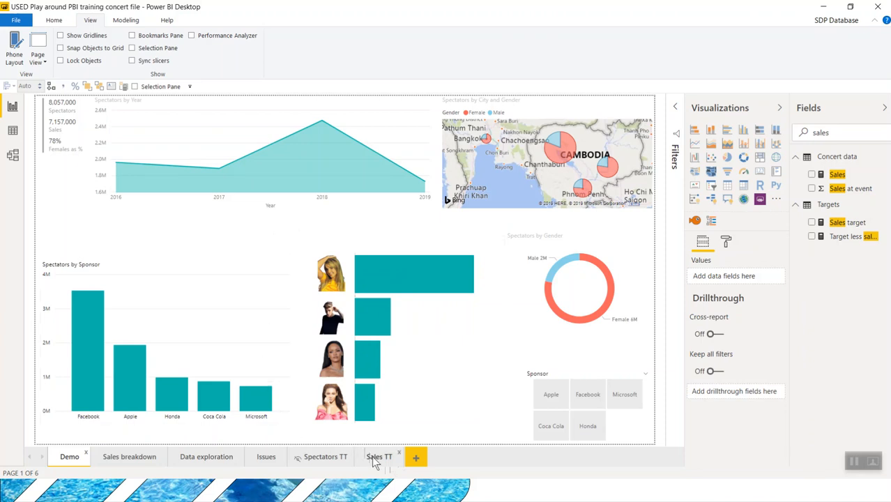
Step: Switch to the Sales TT page and show its page formatting settings in the Visualizations pane
left_click(379, 457)
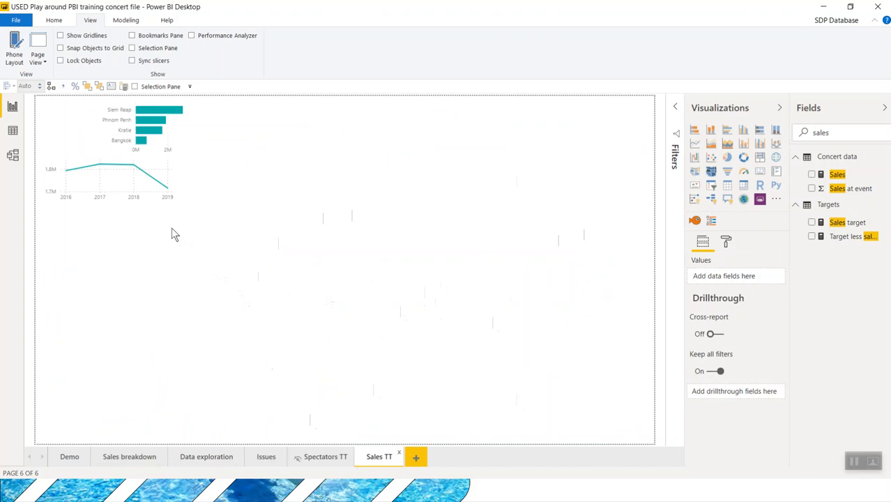
mouse_move(415, 457)
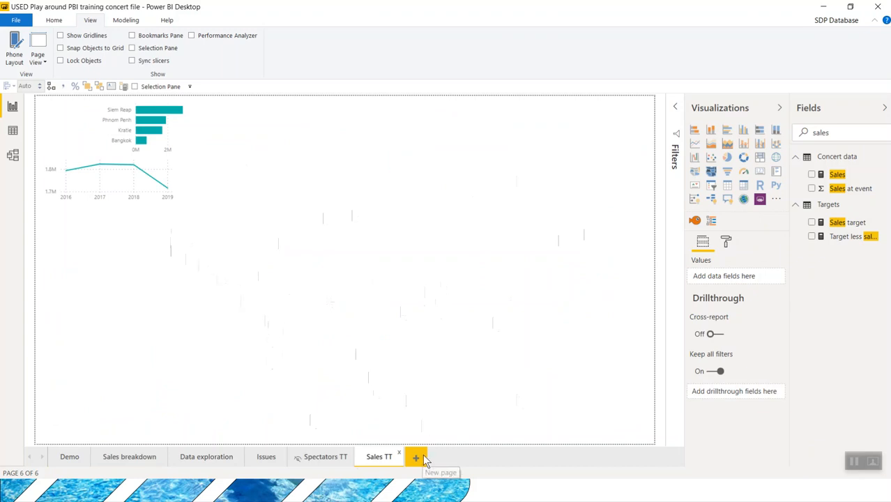
mouse_move(205, 258)
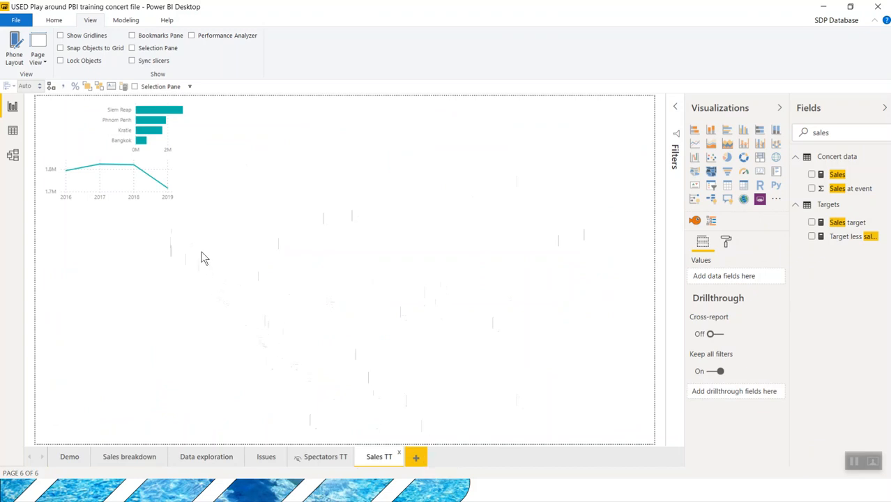
mouse_move(240, 218)
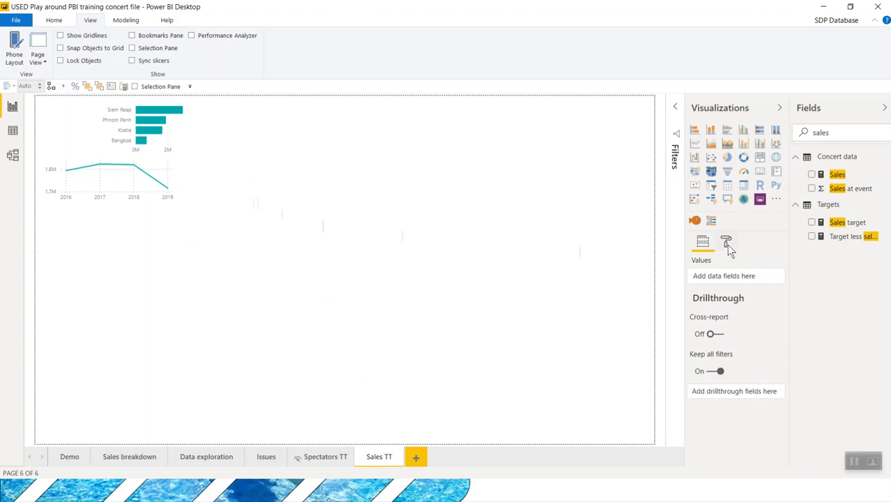
left_click(725, 243)
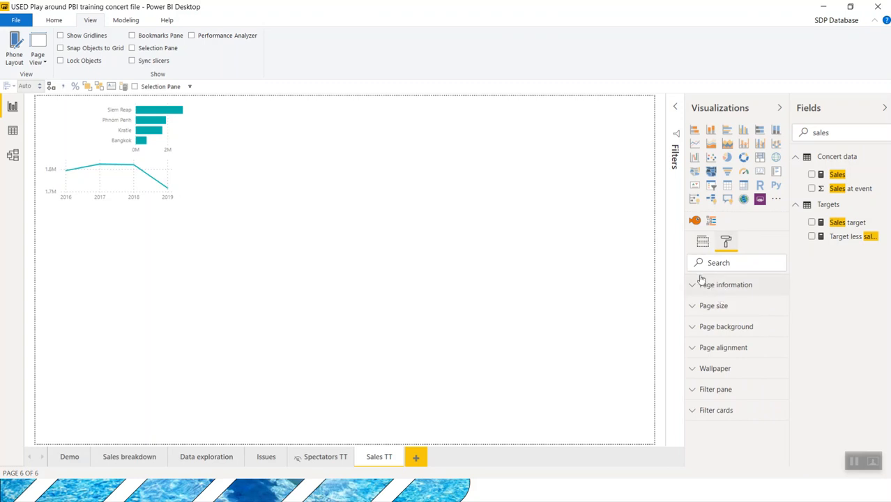
left_click(703, 242)
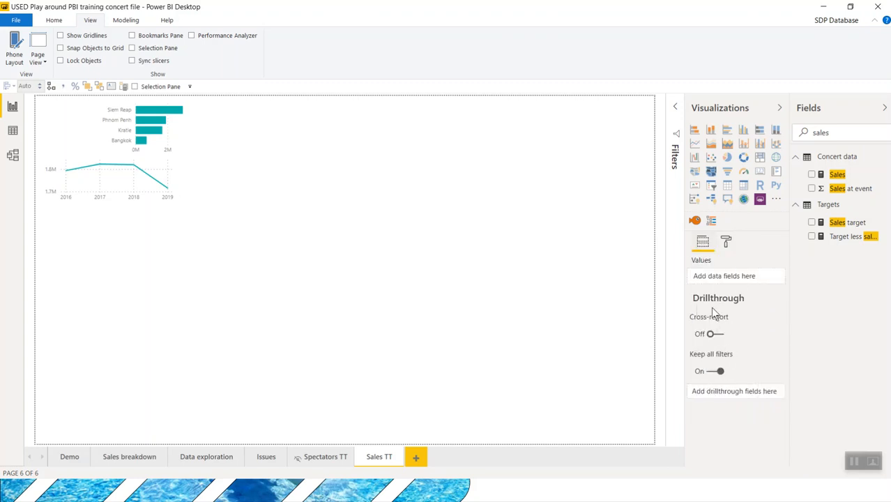
left_click(725, 241)
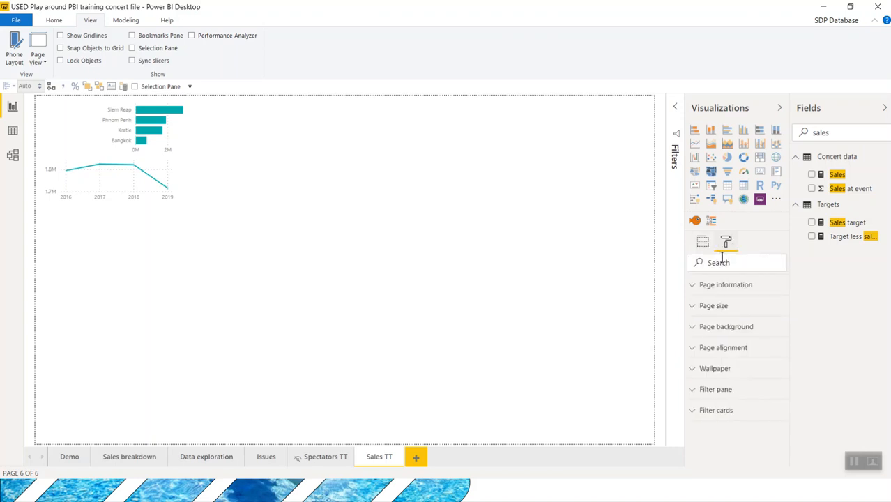
Step: Return to the Sales TT page's field settings showing the Tooltip well with Sales and Sales target
left_click(725, 285)
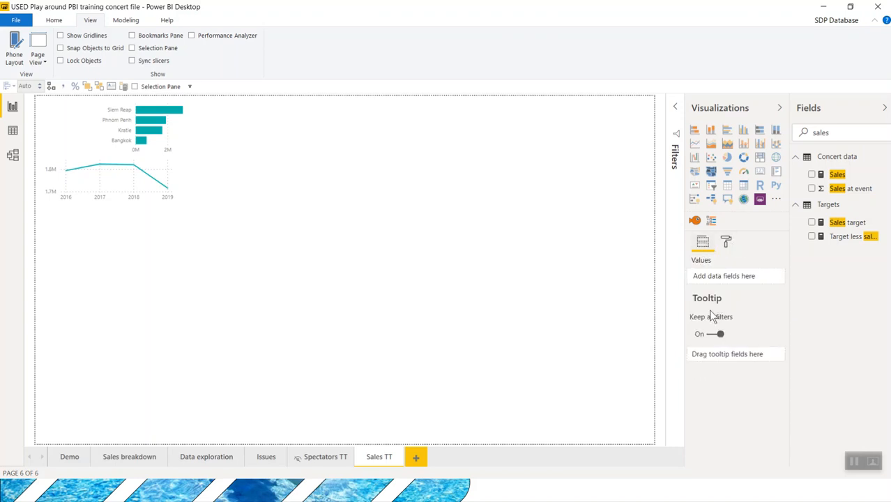
mouse_move(843, 129)
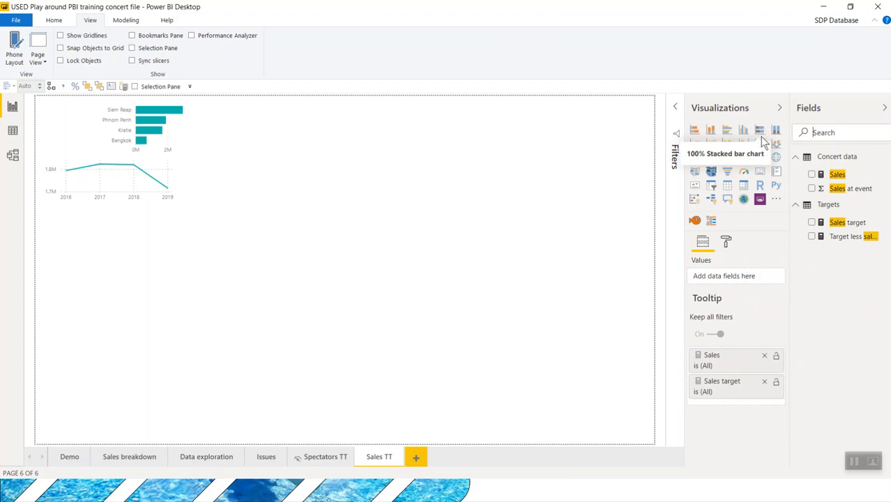
type("gend")
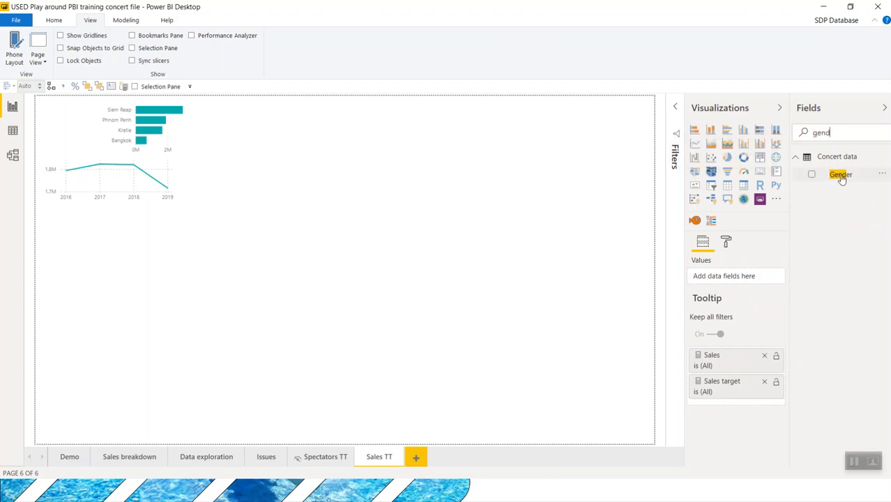
left_click(841, 174)
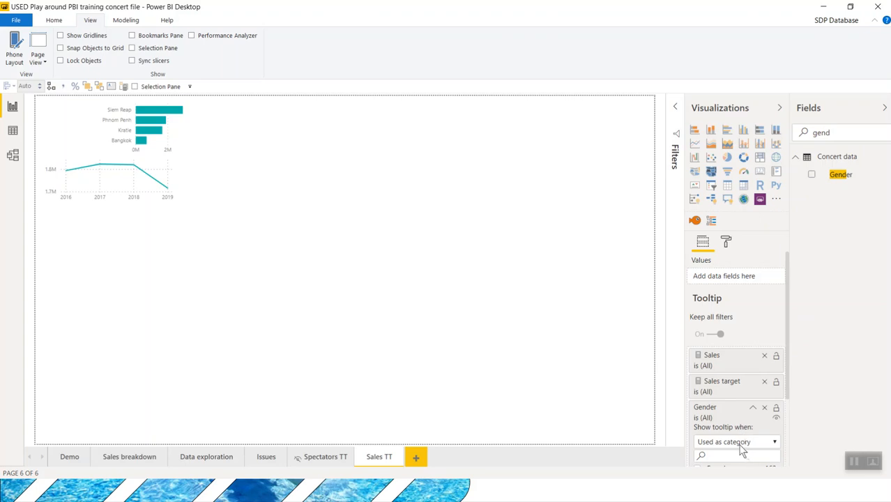
left_click(736, 441)
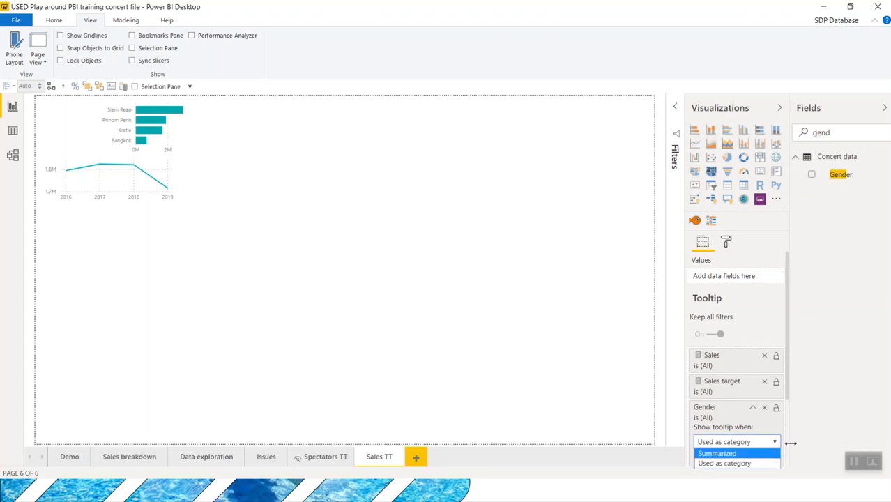
left_click(765, 407)
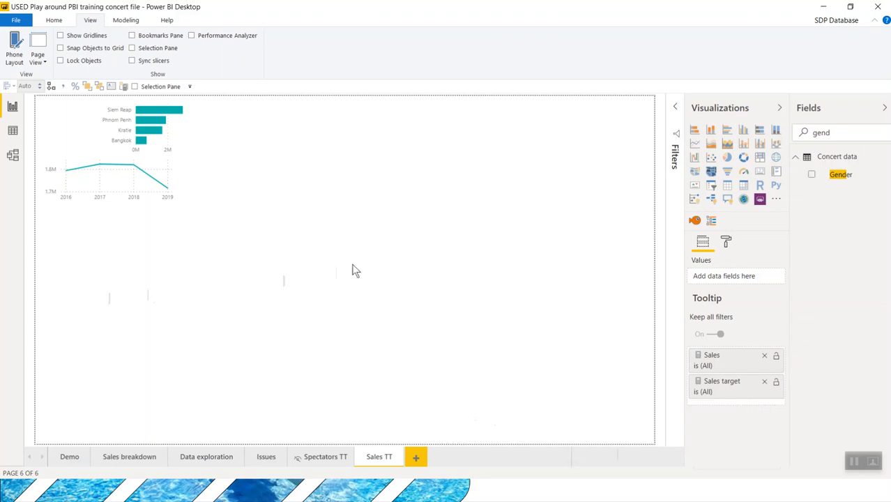
mouse_move(728, 264)
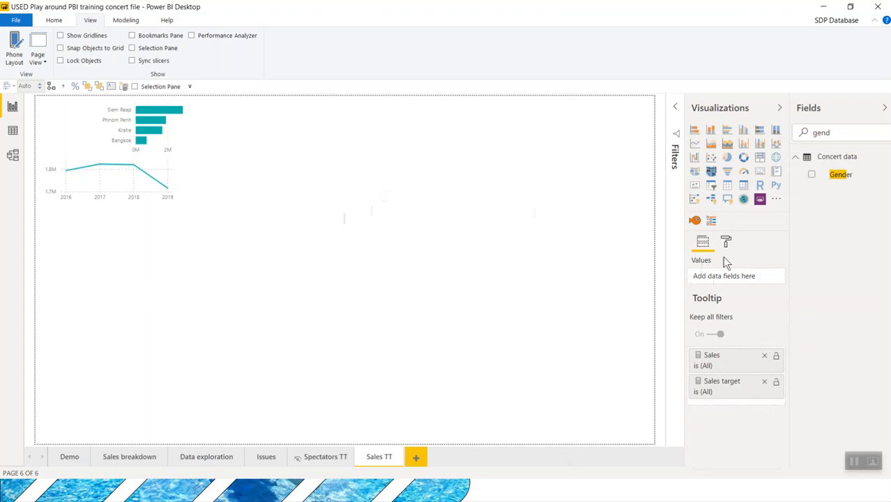
Step: Set the Sales TT page size type to Tooltip
left_click(725, 243)
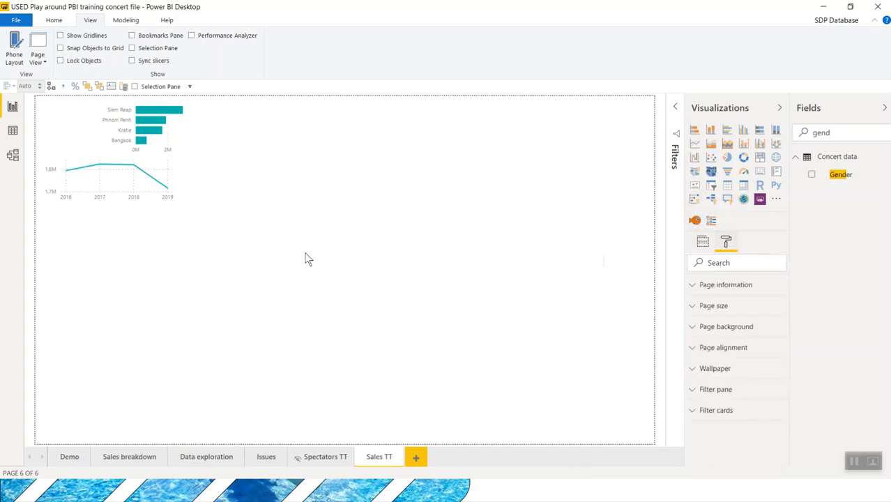
mouse_move(681, 332)
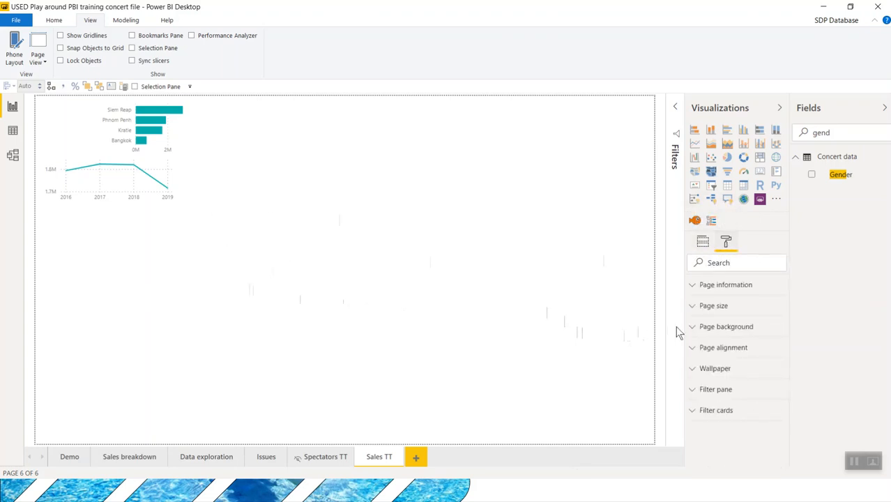
left_click(714, 305)
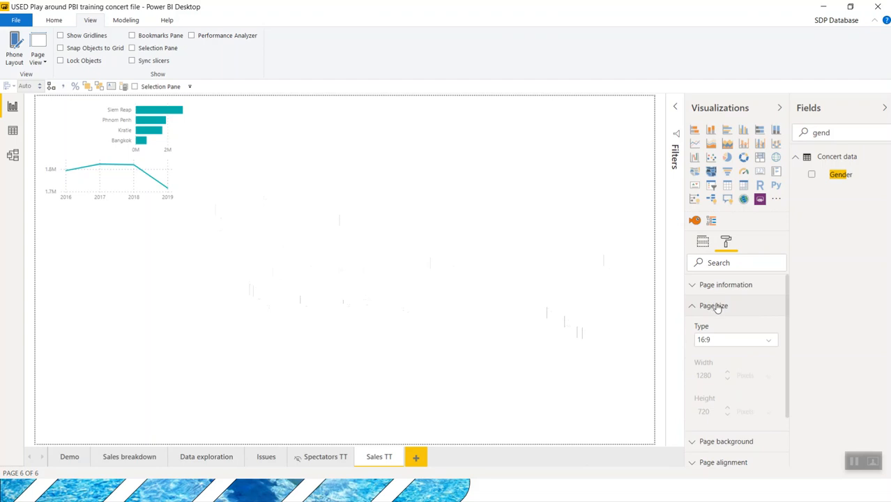
left_click(734, 339)
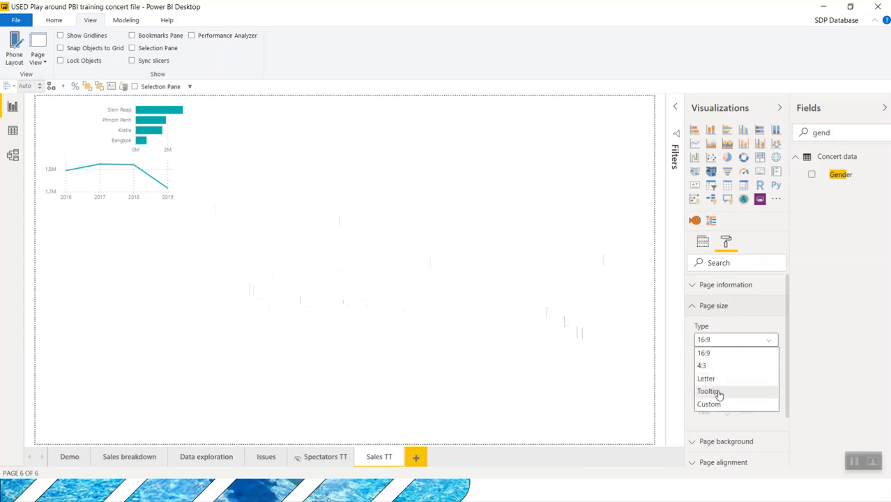
left_click(709, 390)
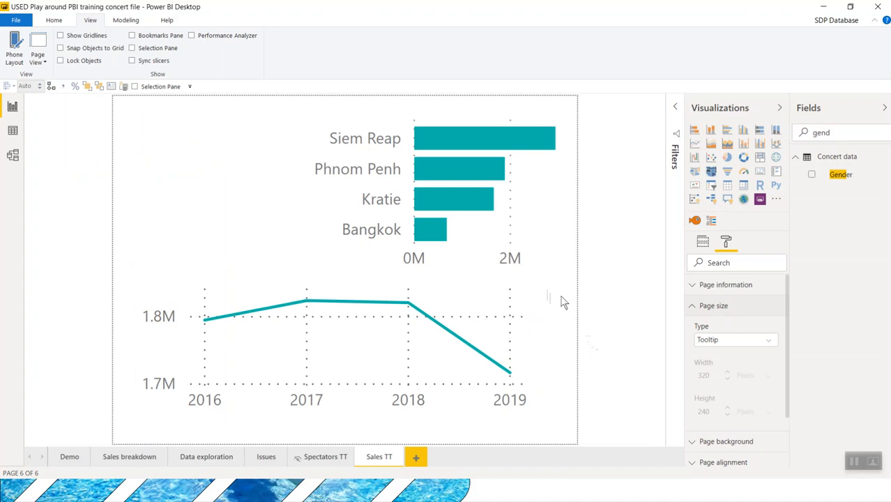
mouse_move(564, 310)
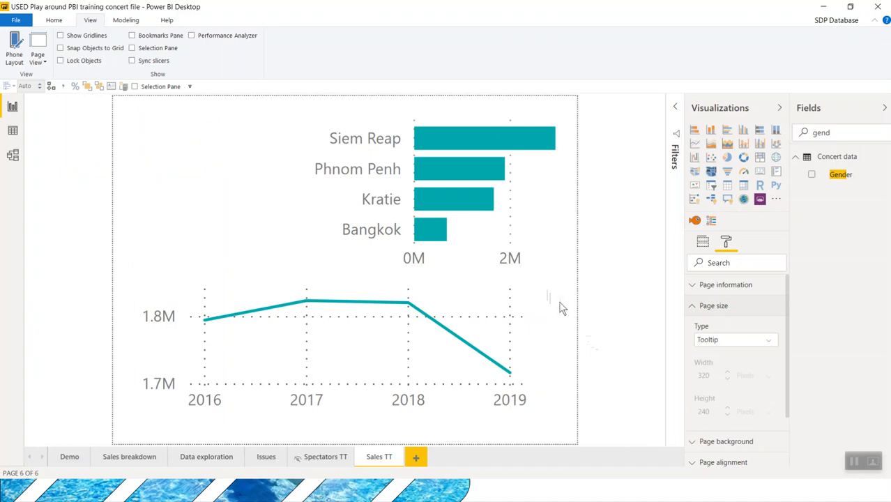
mouse_move(552, 293)
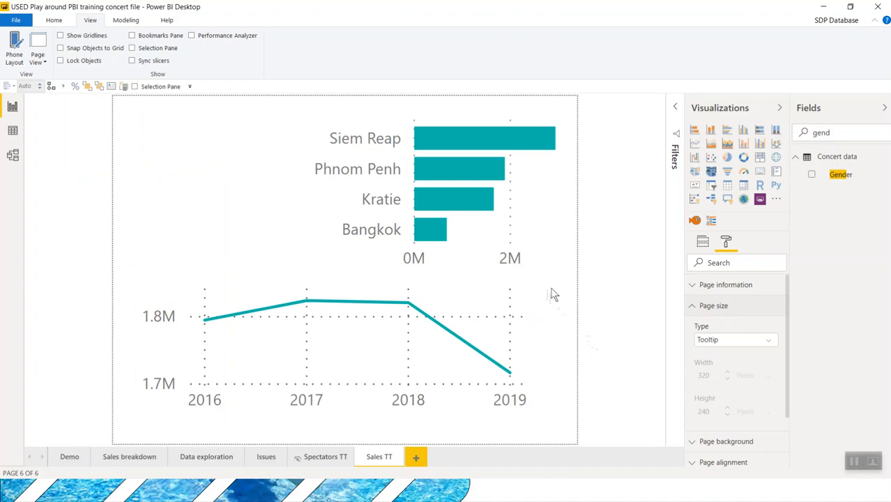
left_click(36, 45)
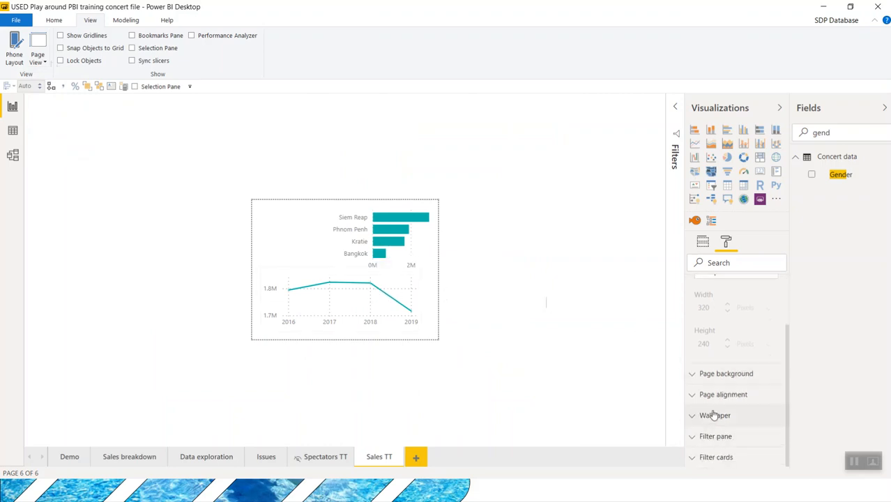
left_click(714, 416)
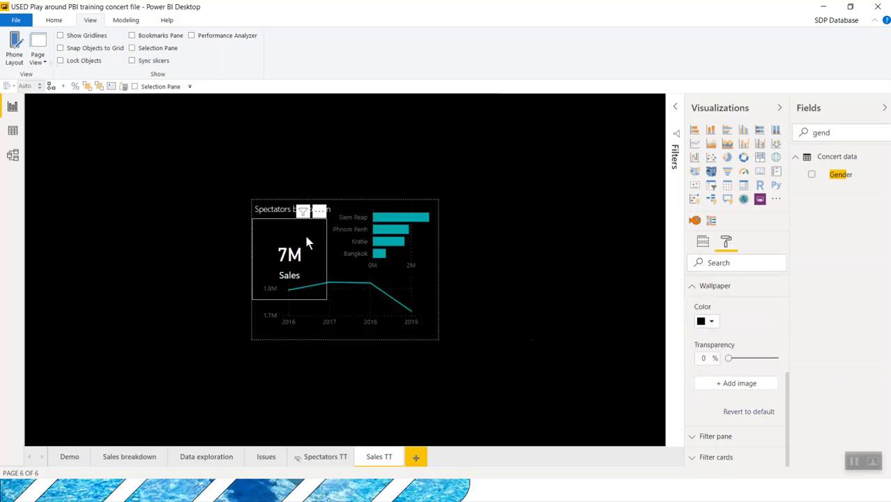
Step: Show the Sales TT page's field settings listing Sales and Sales target as tooltip fields
left_click(290, 251)
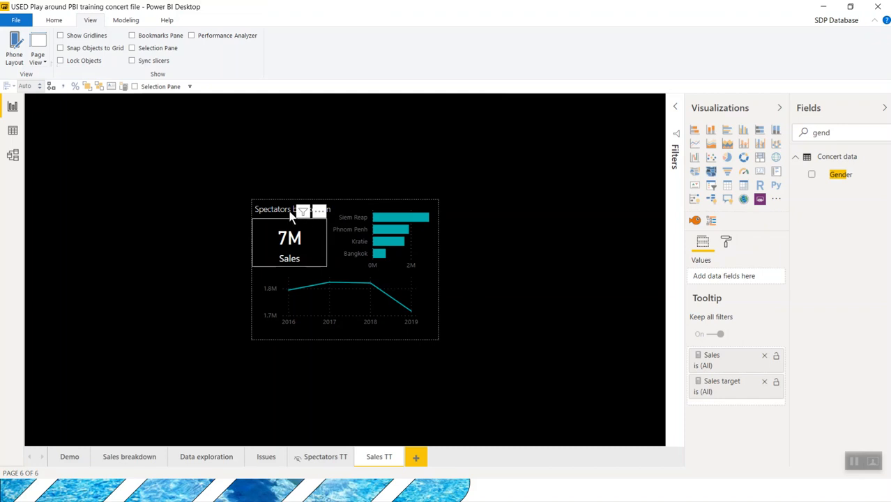
Step: Edit the tooltip page's title text from Spectators to Sales breakdown
double_click(272, 209)
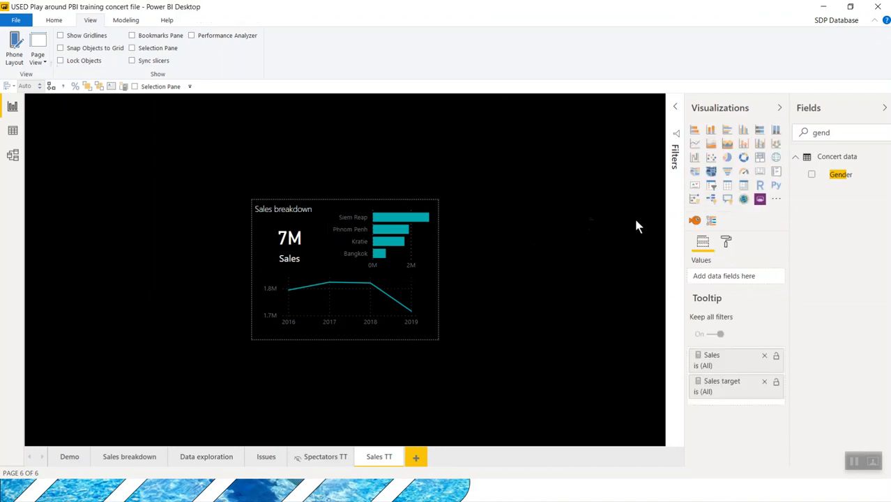
mouse_move(696, 131)
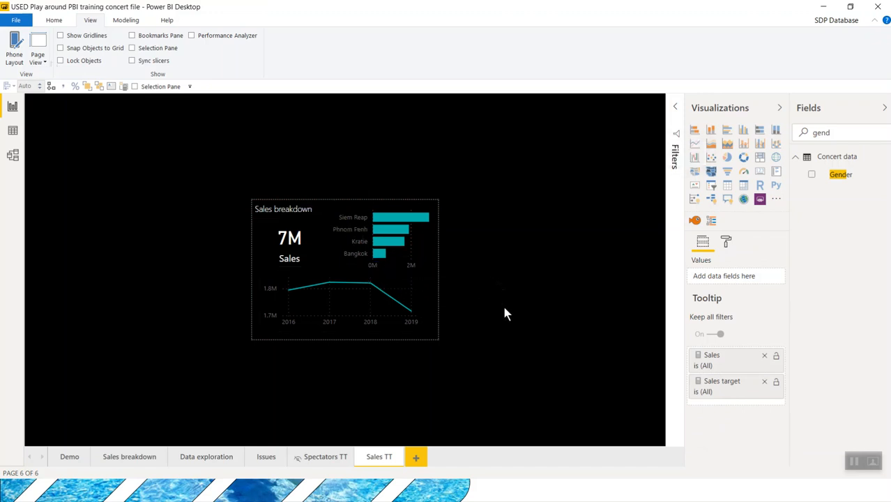
Step: Hide the Sales TT page and switch to the Sales breakdown page to test the tooltip
right_click(379, 457)
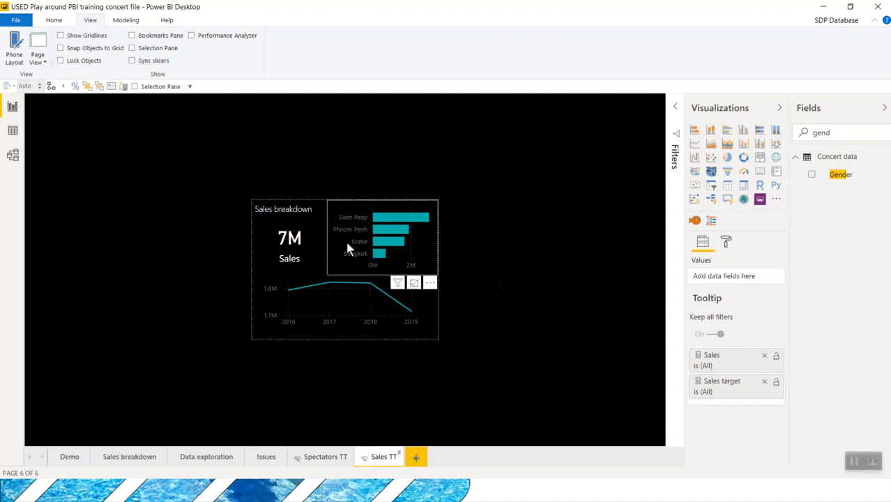
mouse_move(128, 457)
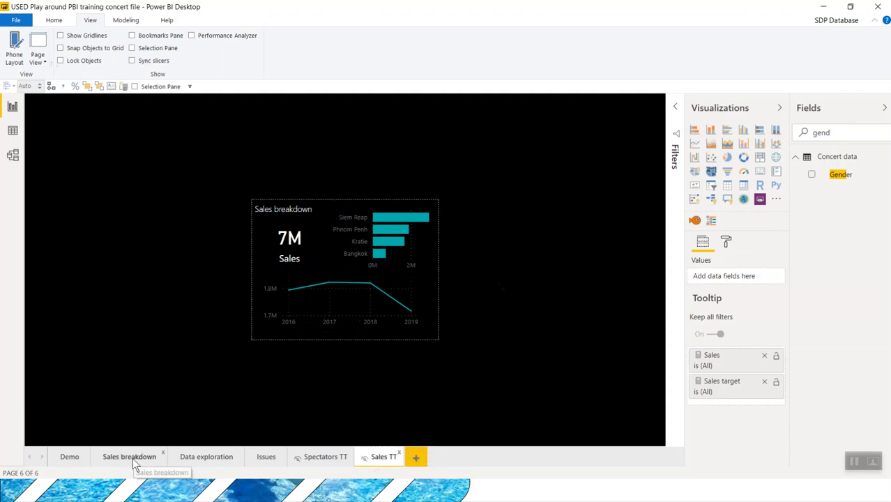
left_click(128, 456)
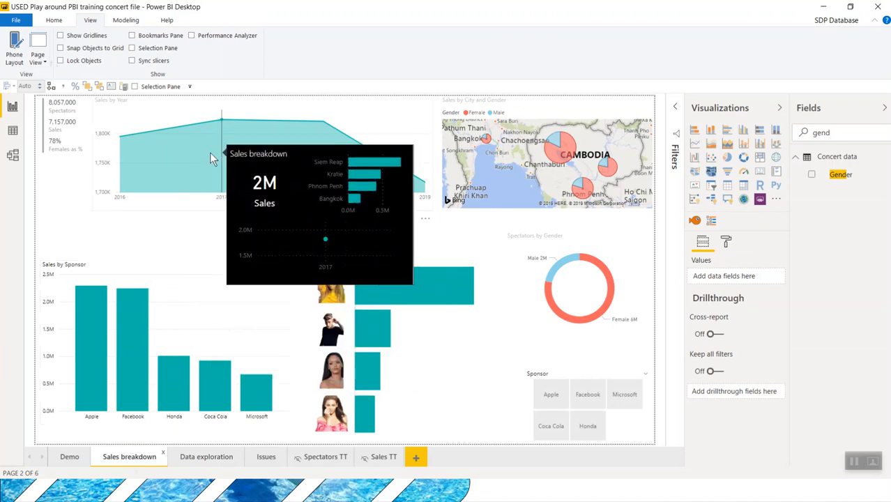
mouse_move(320, 164)
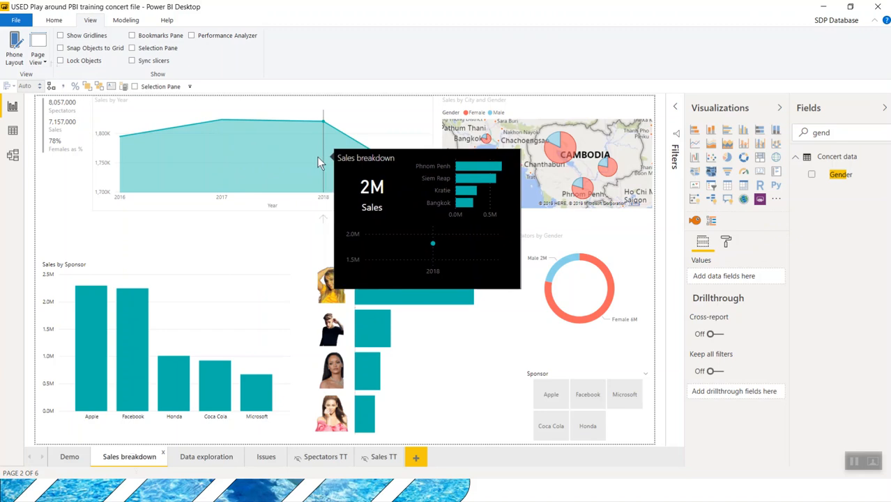
mouse_move(188, 181)
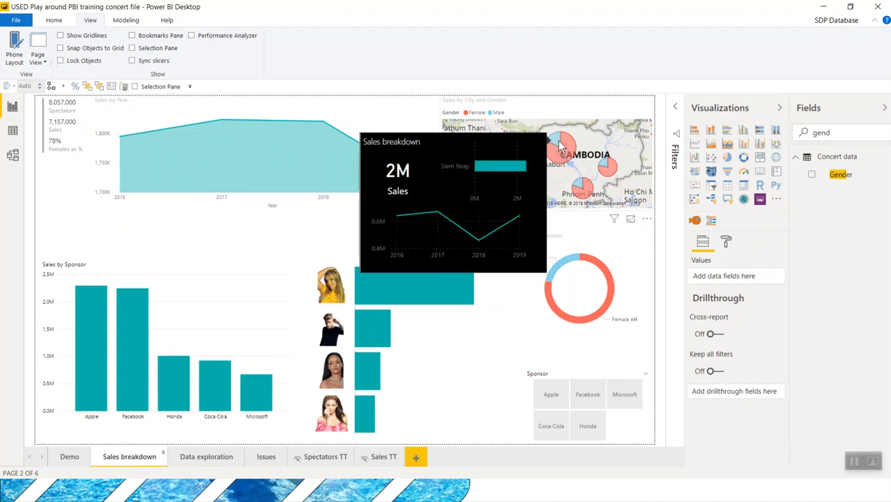
mouse_move(486, 271)
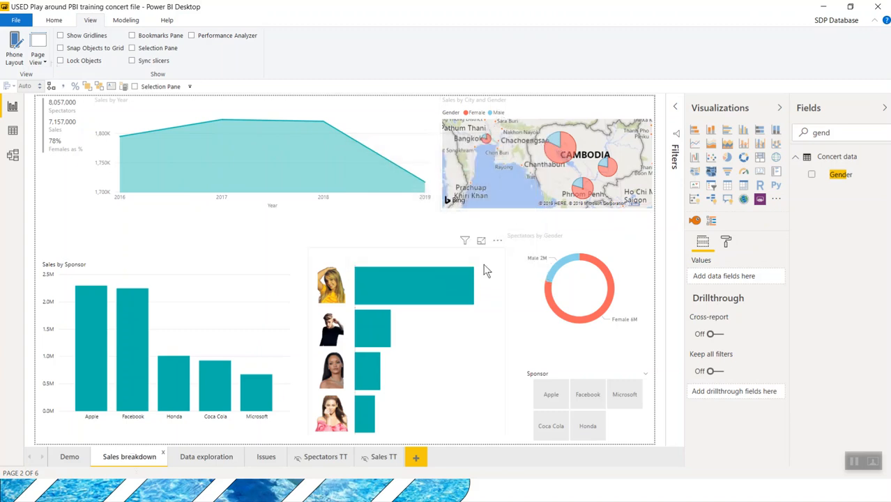
mouse_move(489, 273)
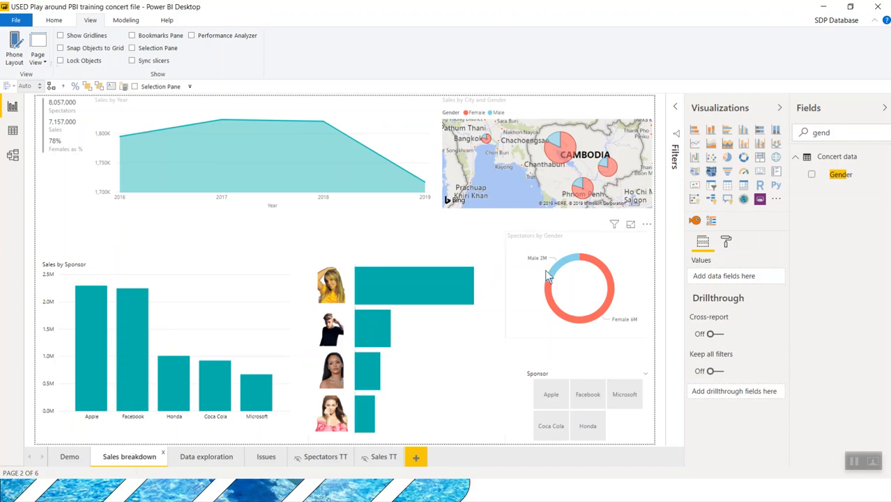
Step: Select the Spectators by Gender donut chart and show its formatting options
left_click(579, 286)
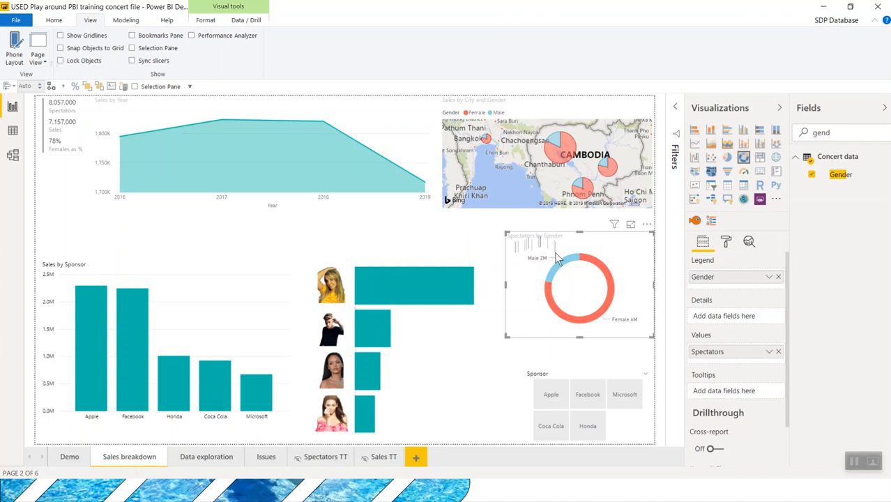
mouse_move(626, 281)
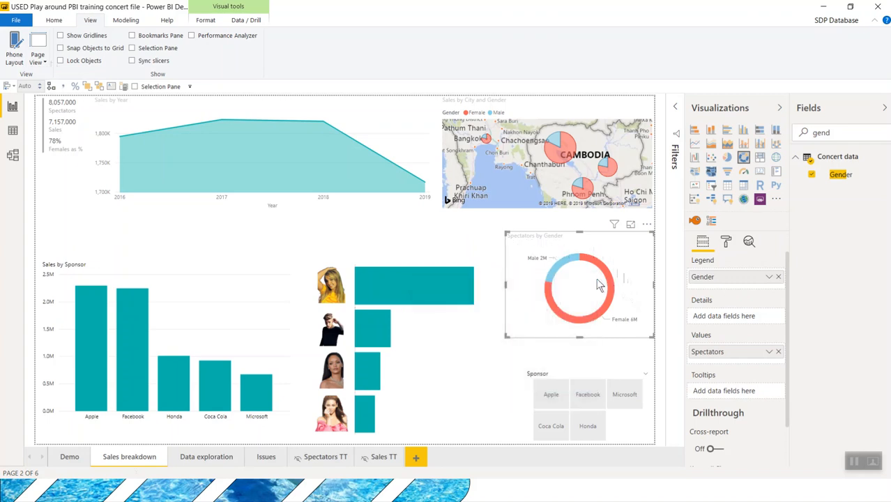
mouse_move(731, 245)
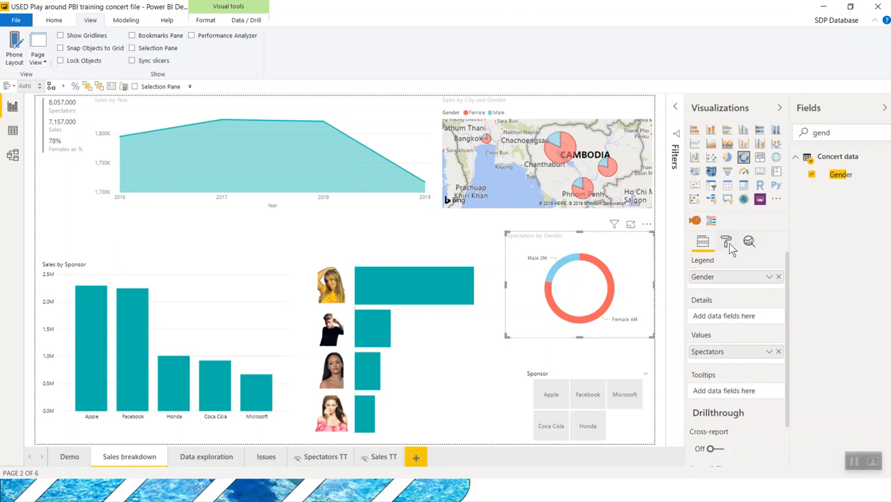
mouse_move(608, 281)
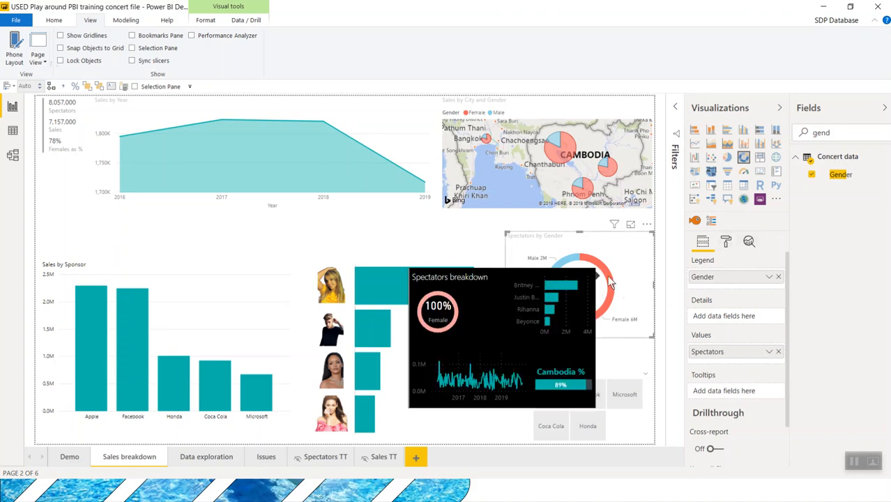
left_click(725, 241)
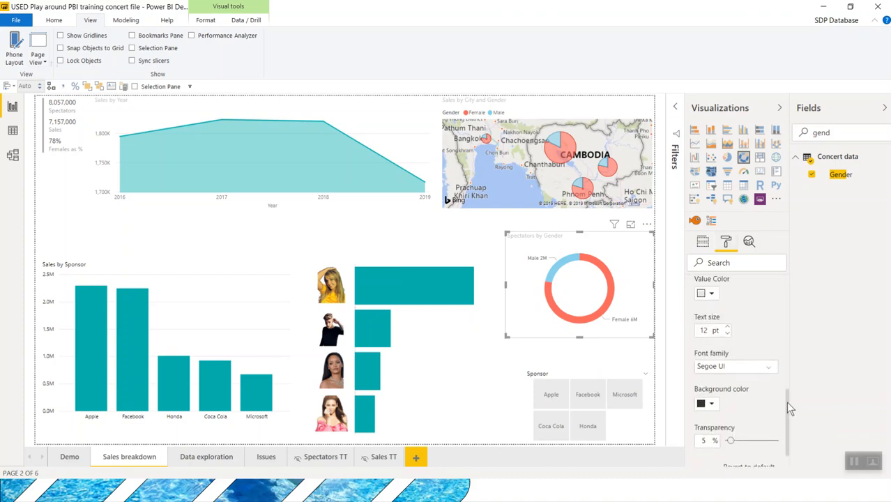
Step: Set the donut chart's tooltip type to Report page using the Spectators TT page
scroll("down", 3)
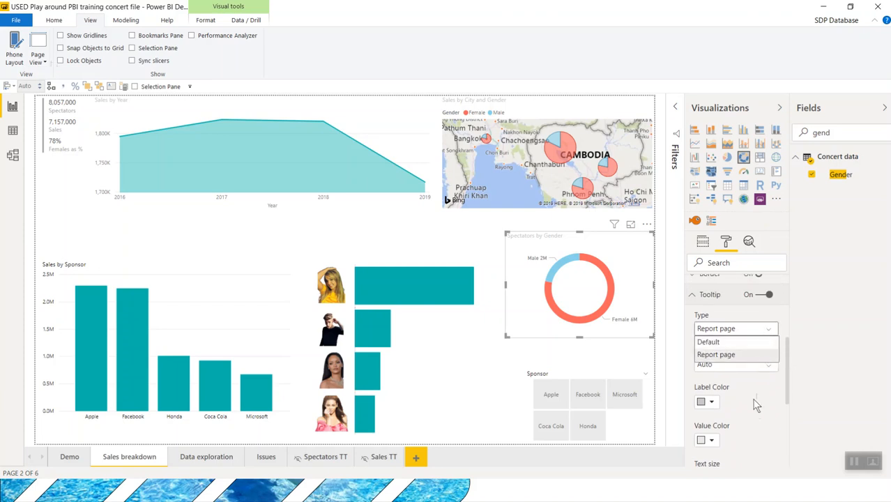
left_click(709, 341)
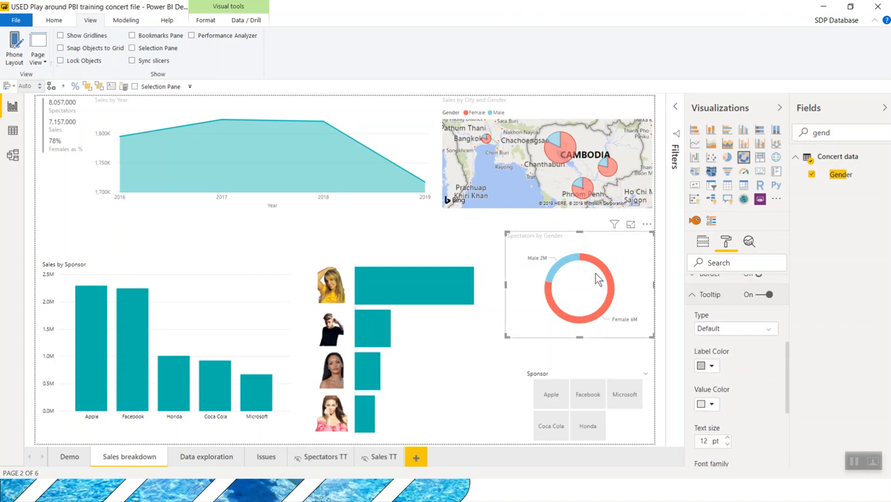
mouse_move(588, 273)
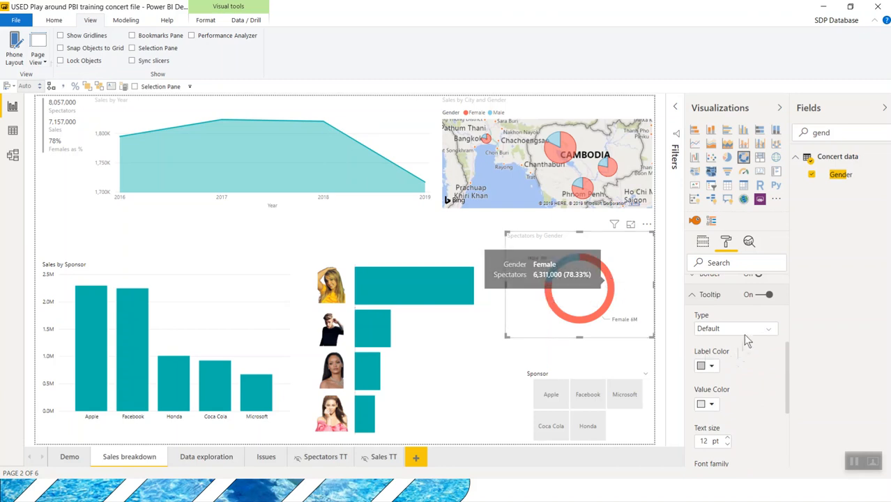
left_click(732, 330)
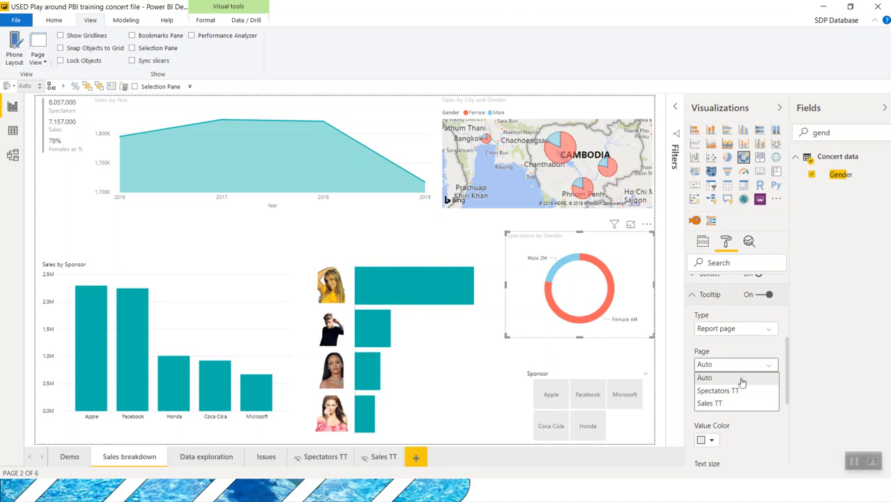
mouse_move(719, 390)
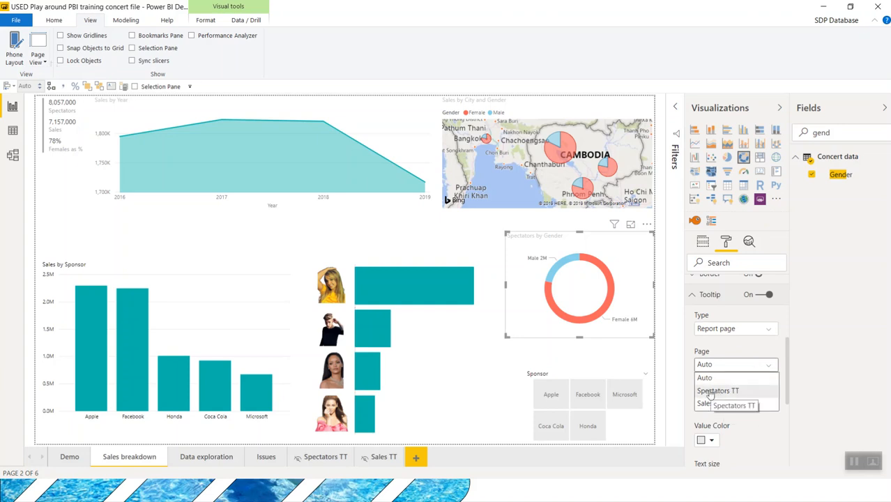
mouse_move(710, 403)
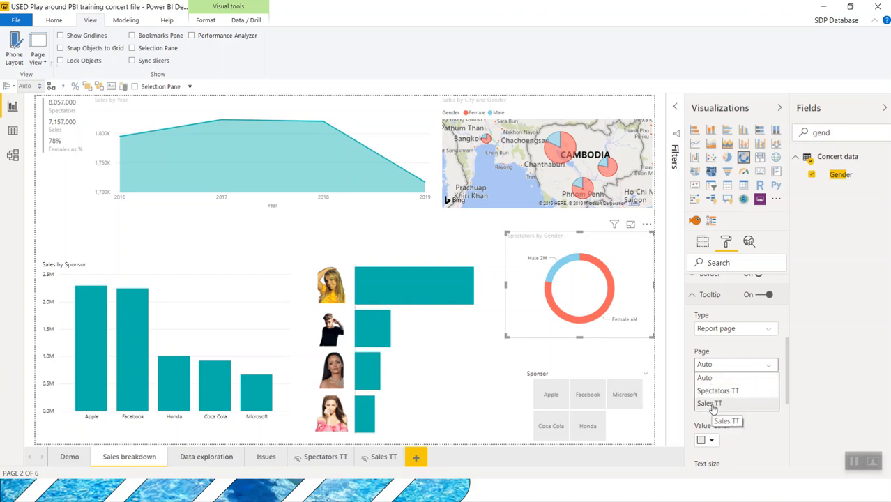
left_click(708, 403)
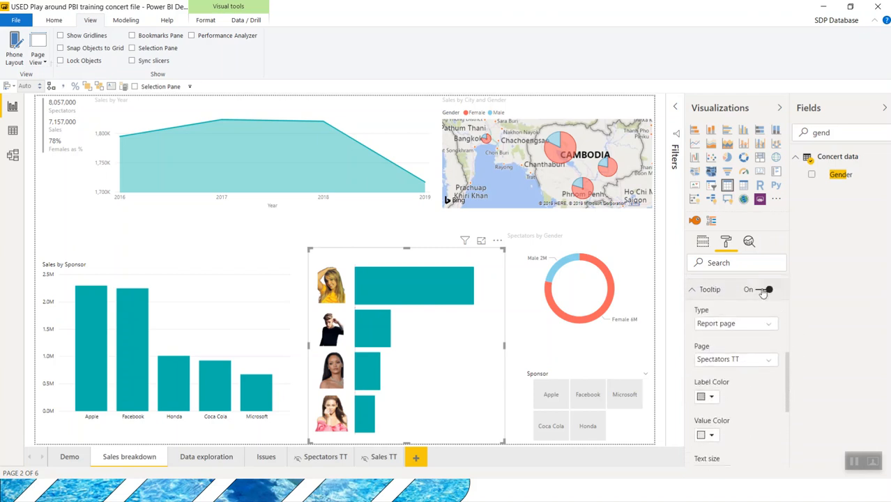
Step: Switch the Tooltip toggle off for the sponsor image bar chart
left_click(761, 289)
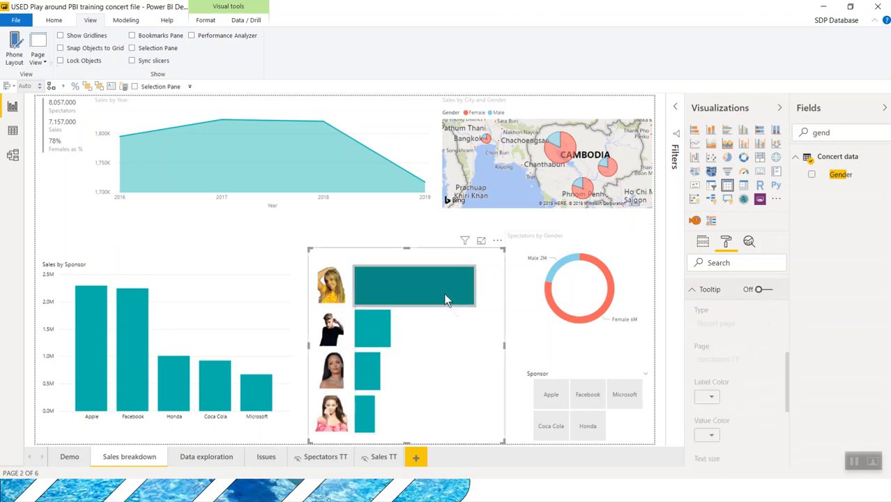
mouse_move(388, 333)
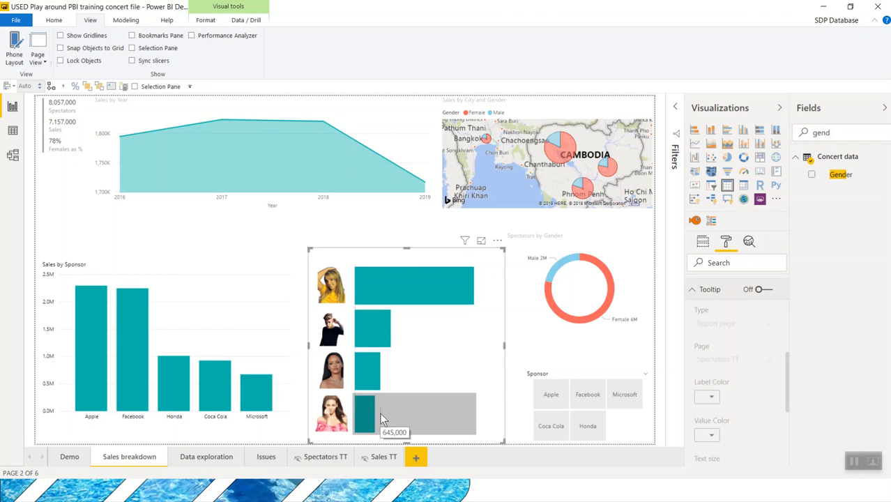
mouse_move(485, 256)
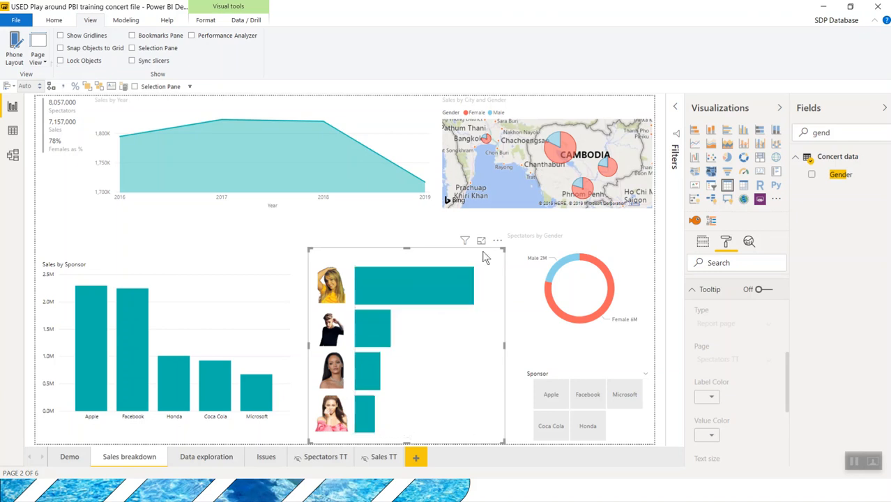